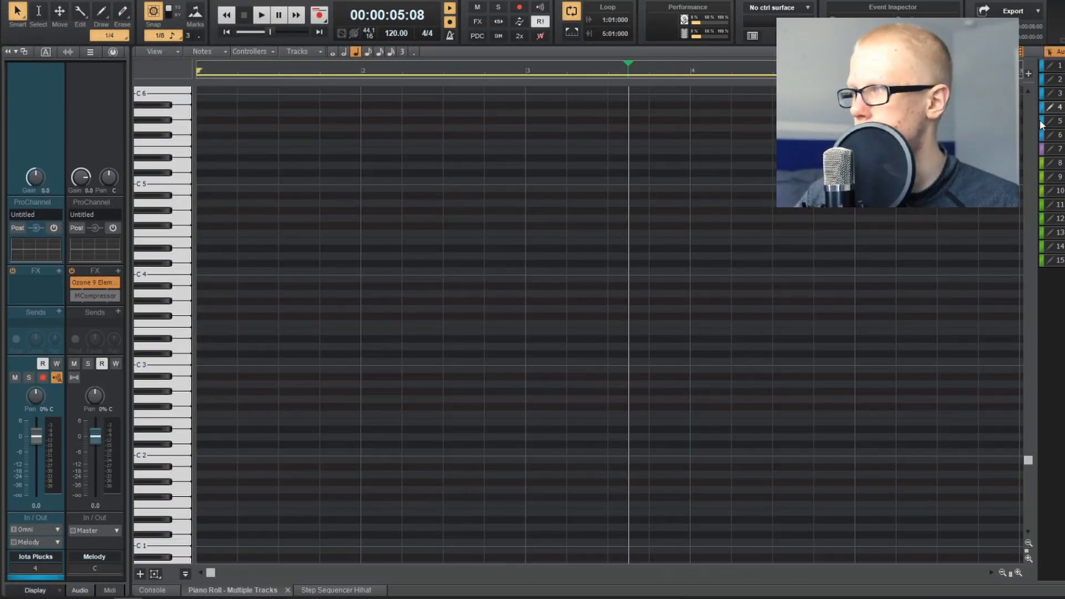
- Draw quick melody notes between C5 and C6 across bars 1–2, including stacked notes
left_click(261, 15)
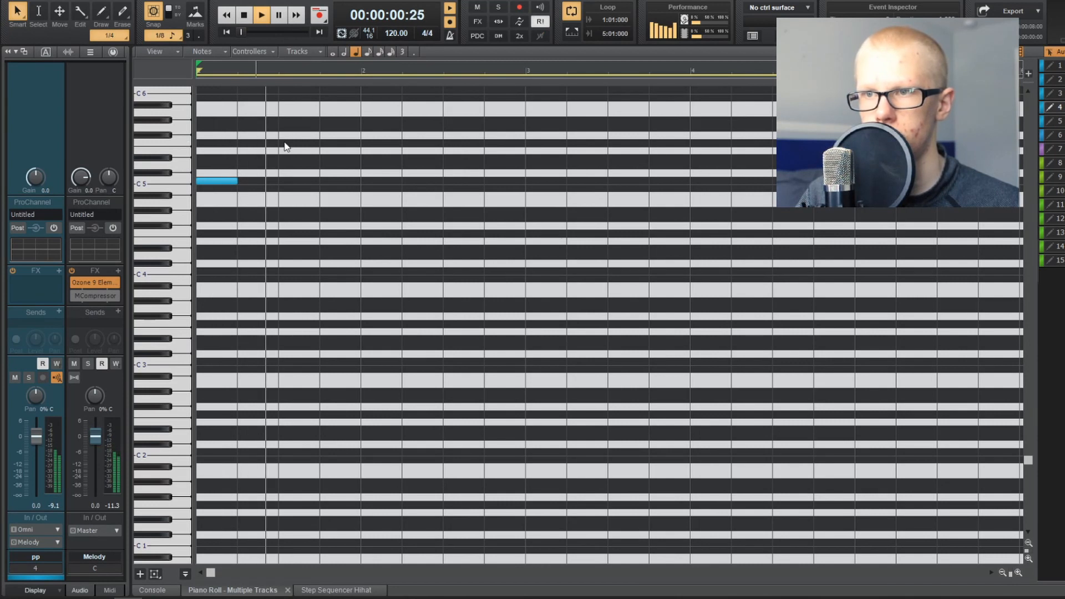
left_click(299, 196)
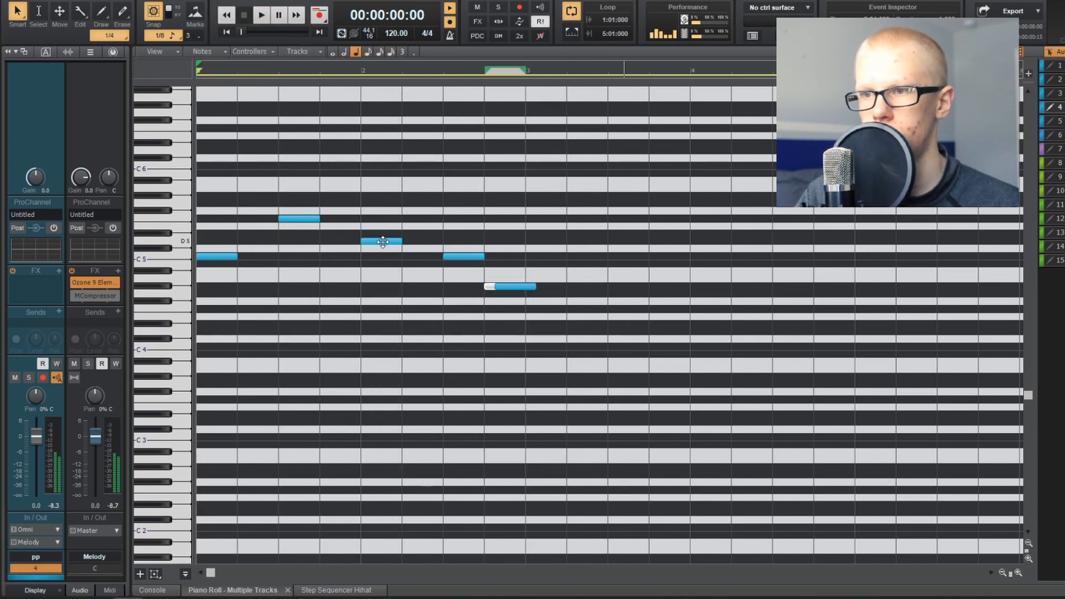
left_click(261, 15)
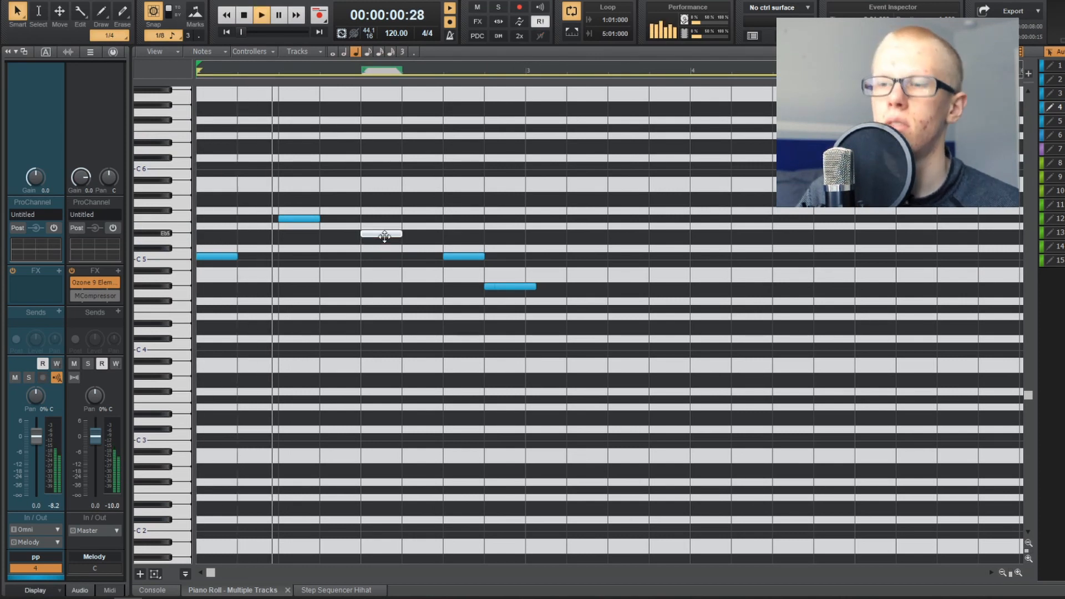
left_click(262, 14)
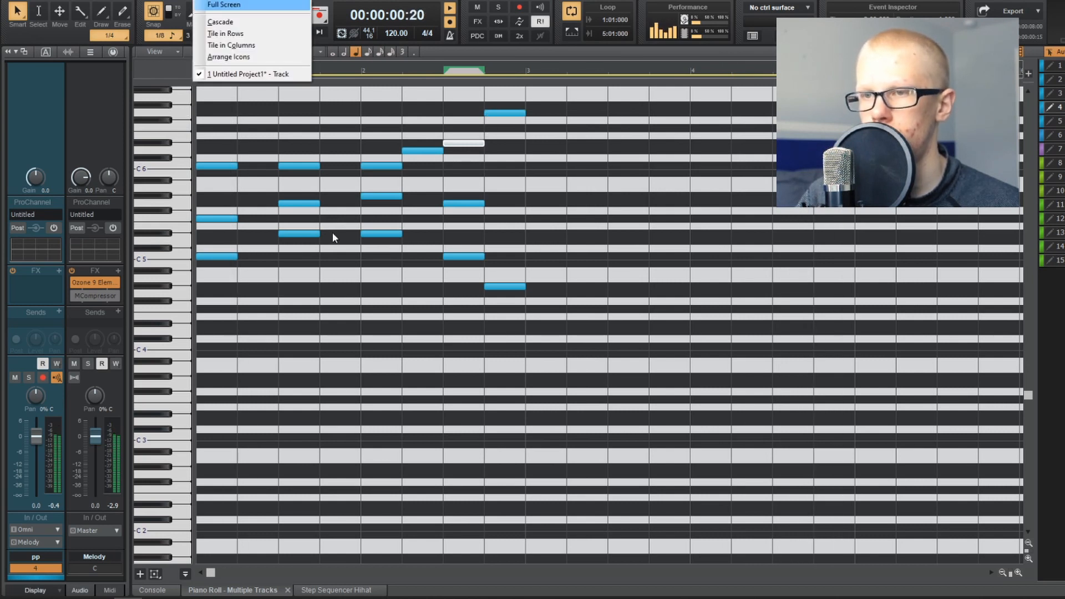
- Load Keyzone Classic with the Keyzone Piano program and draw a note near B6
left_click(261, 15)
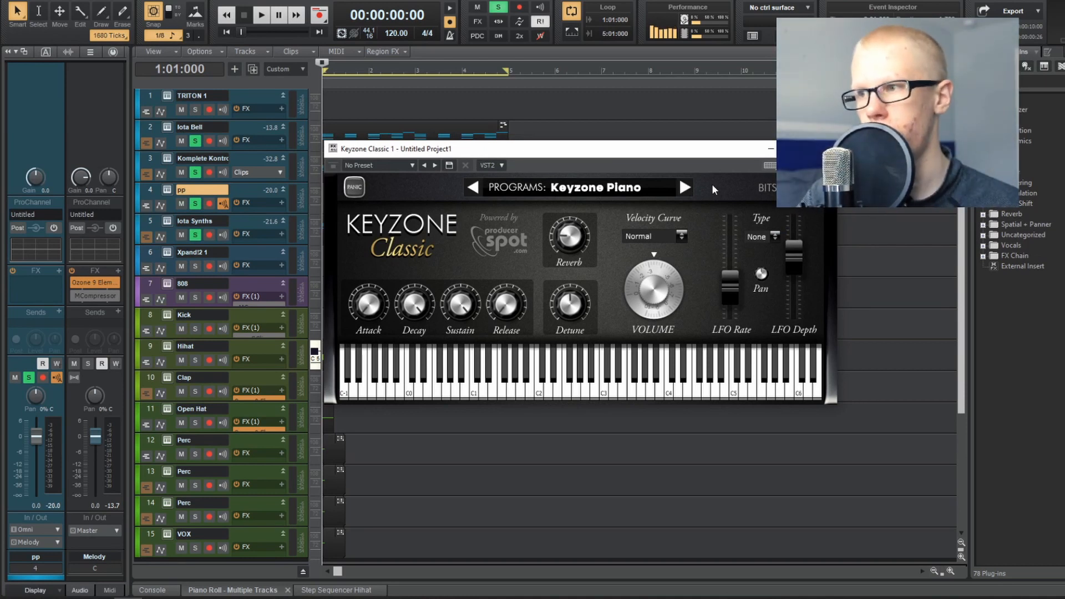
left_click(465, 165)
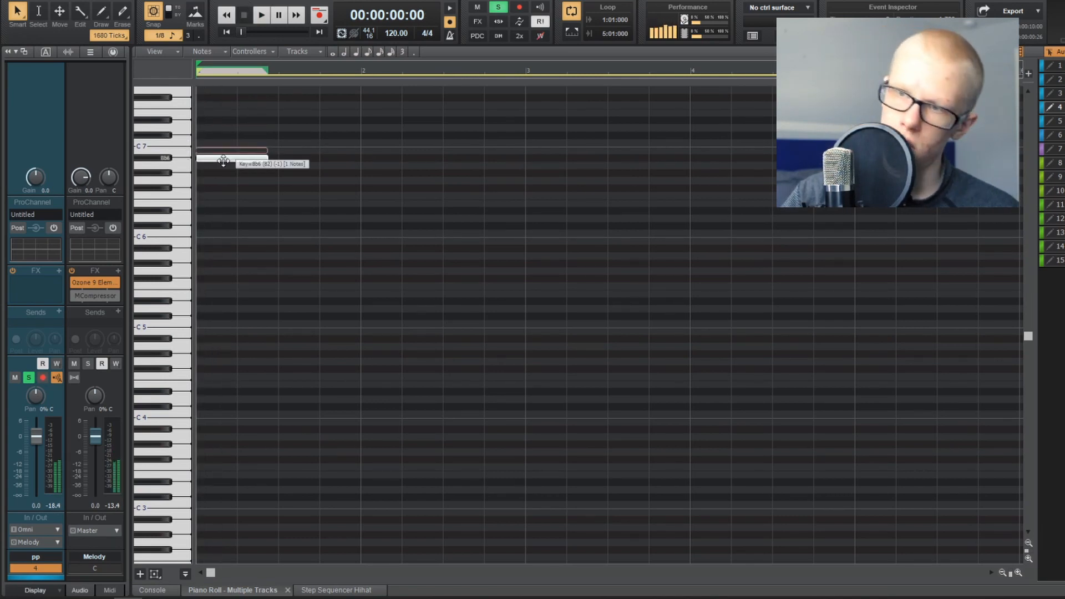
- Draw long melody notes from F#6 up to D#7 across bars 1–2
left_click_drag(224, 157, 272, 191)
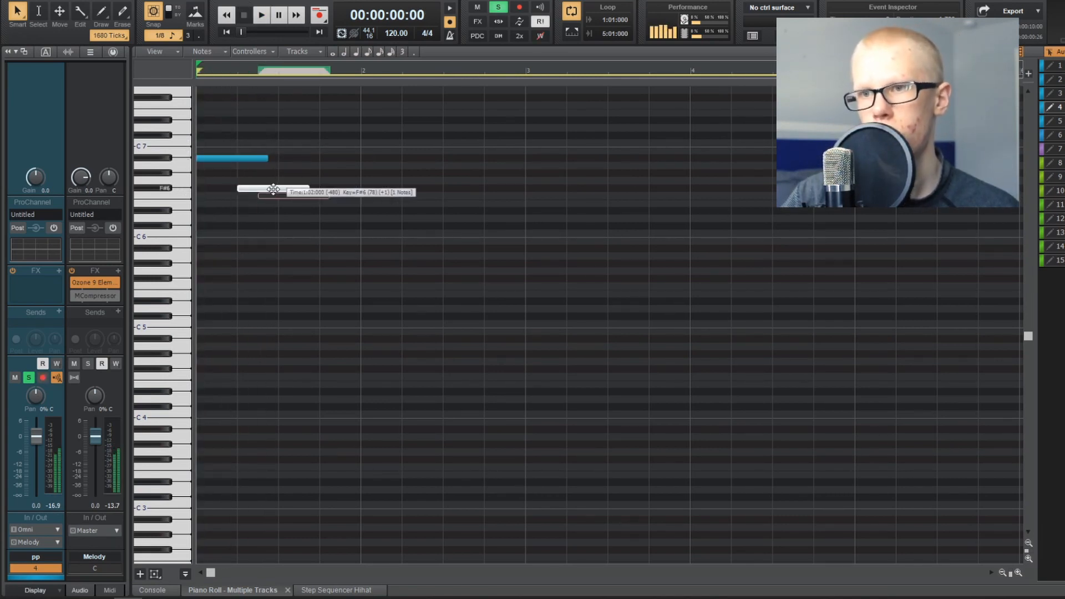
left_click_drag(238, 192, 346, 180)
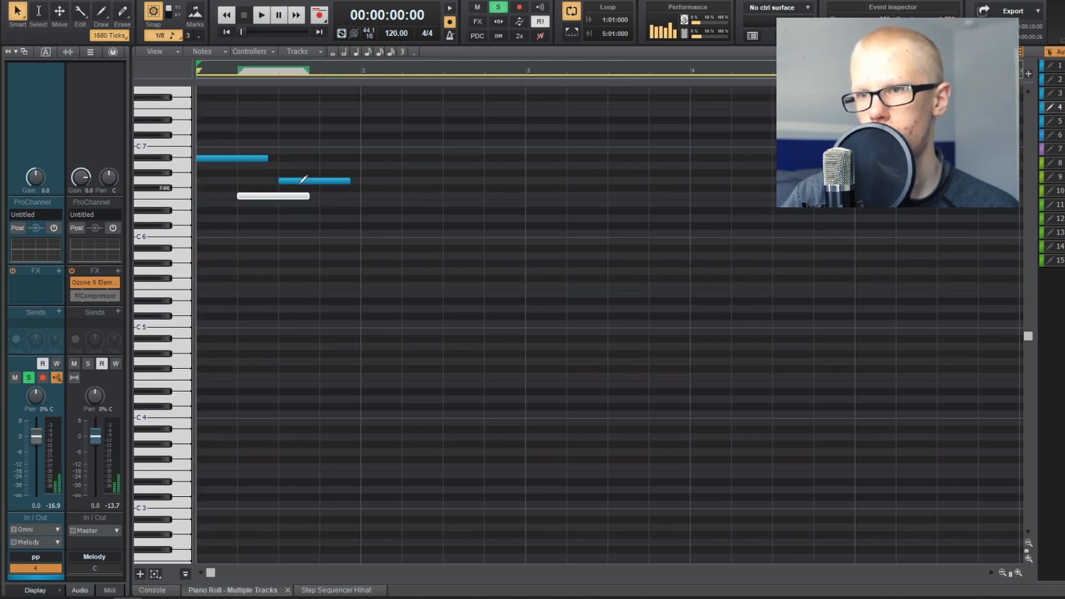
left_click(260, 14)
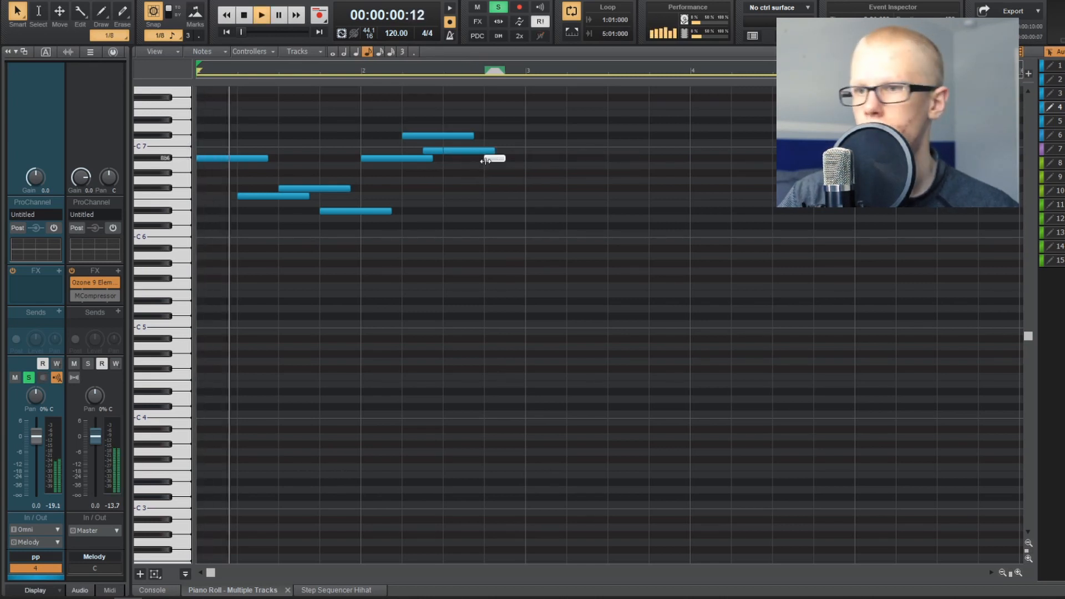
left_click(262, 14)
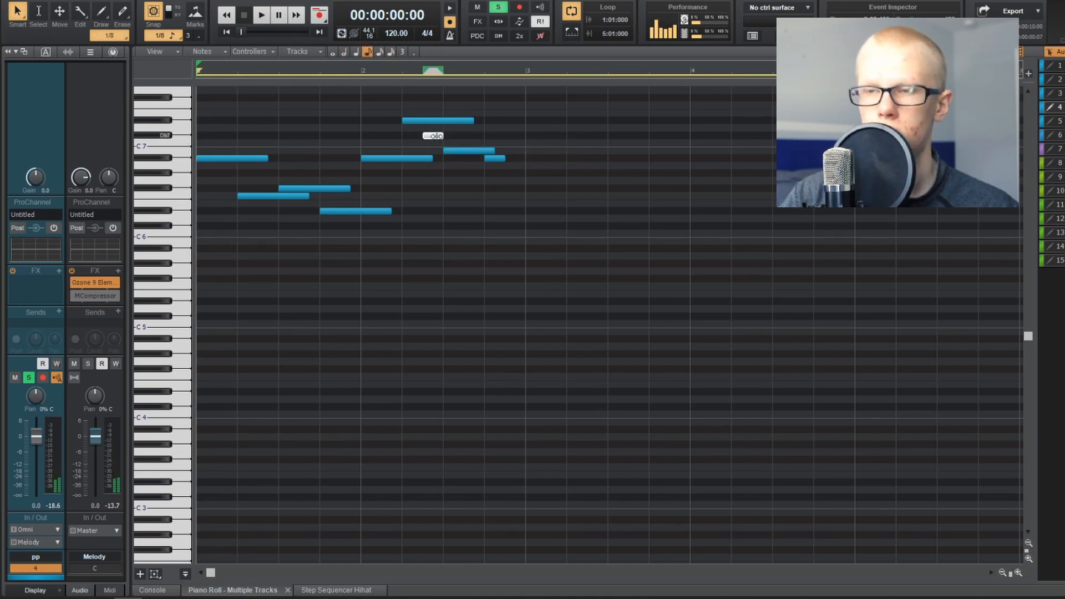
left_click(261, 15)
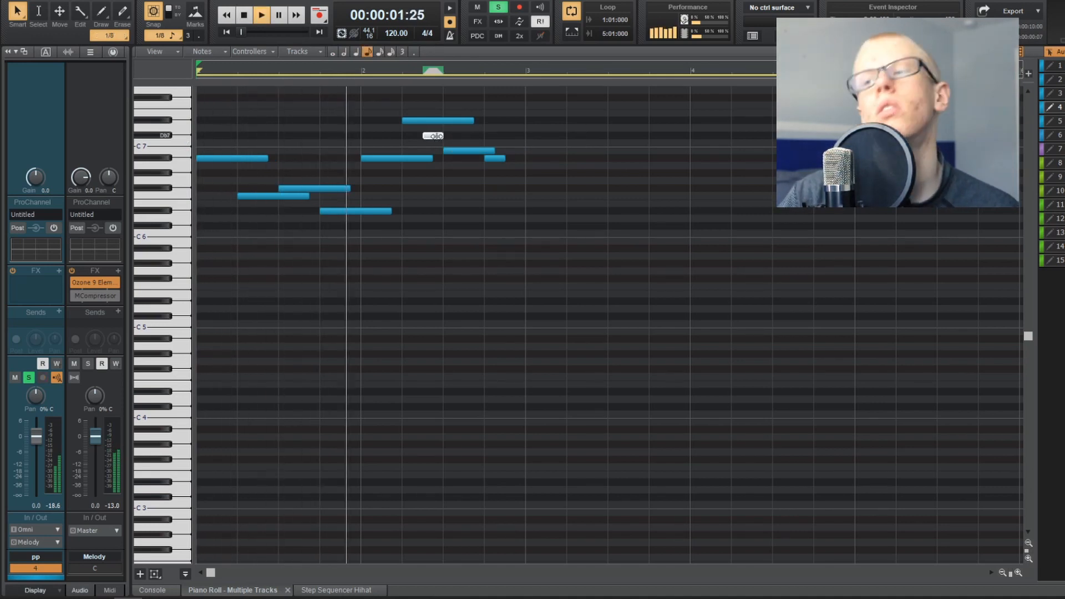
left_click(243, 15)
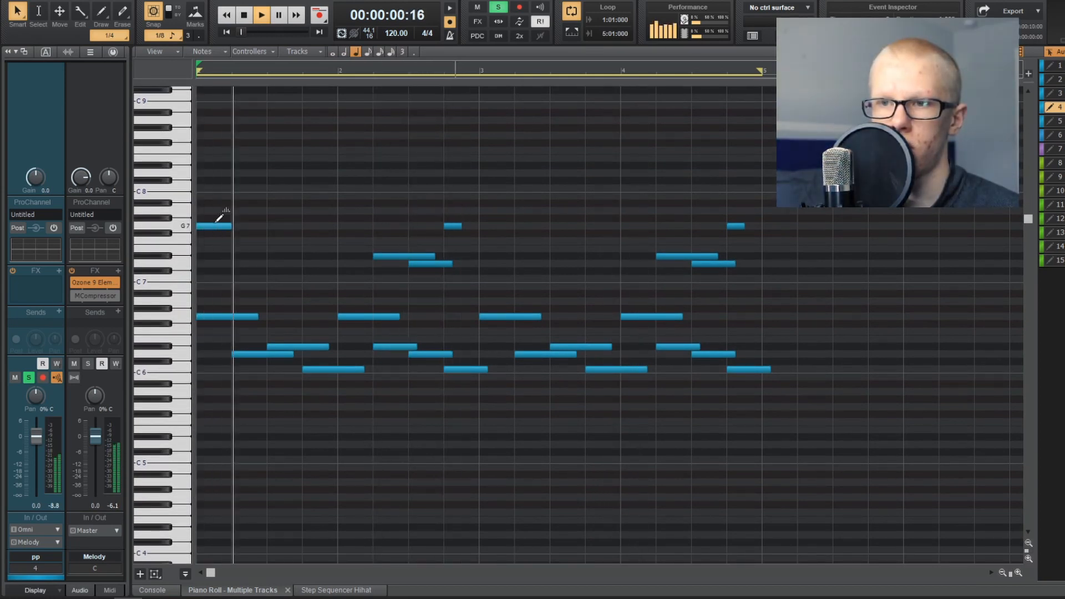
- Add high G7 notes at the bar start and near bar four, then return to Track view
left_click(214, 226)
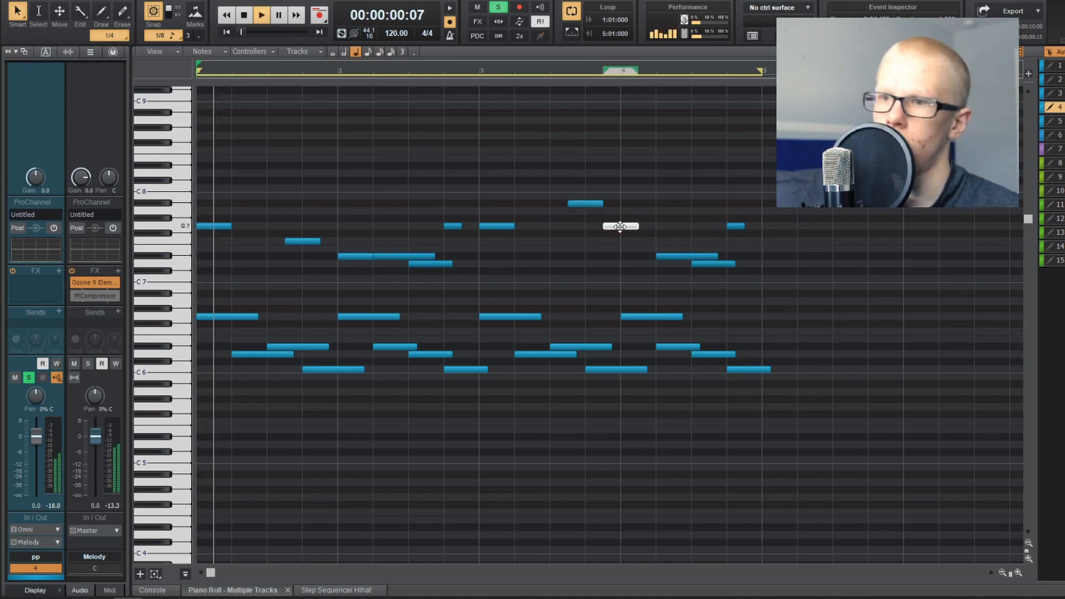
left_click(261, 14)
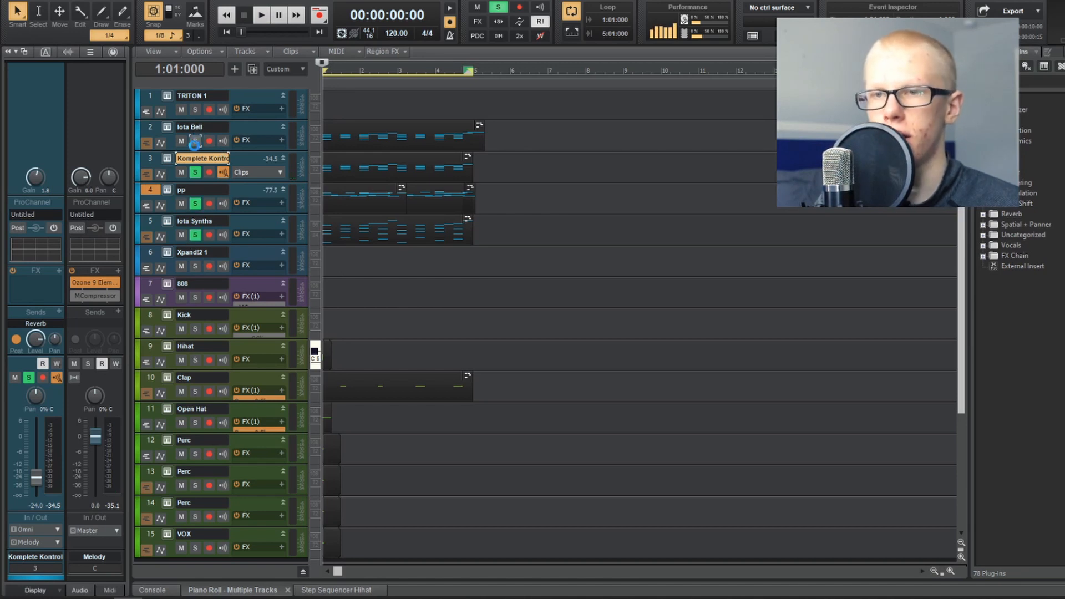
- Add Valhalla FreqEcho to the Komplete Kontrol FX bin and adjust its settings
left_click(194, 141)
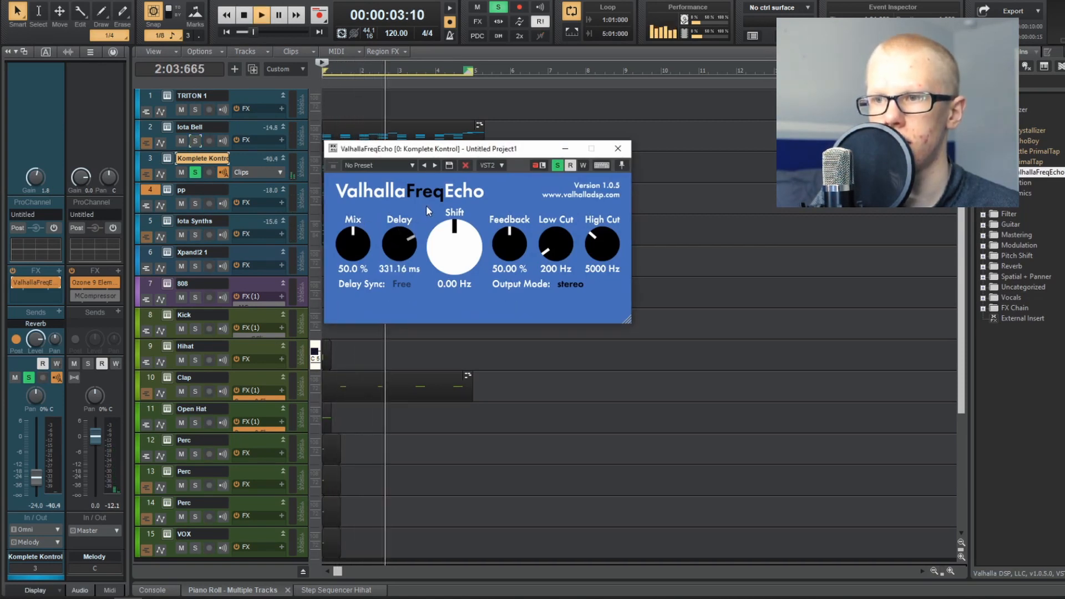
left_click_drag(399, 245, 394, 255)
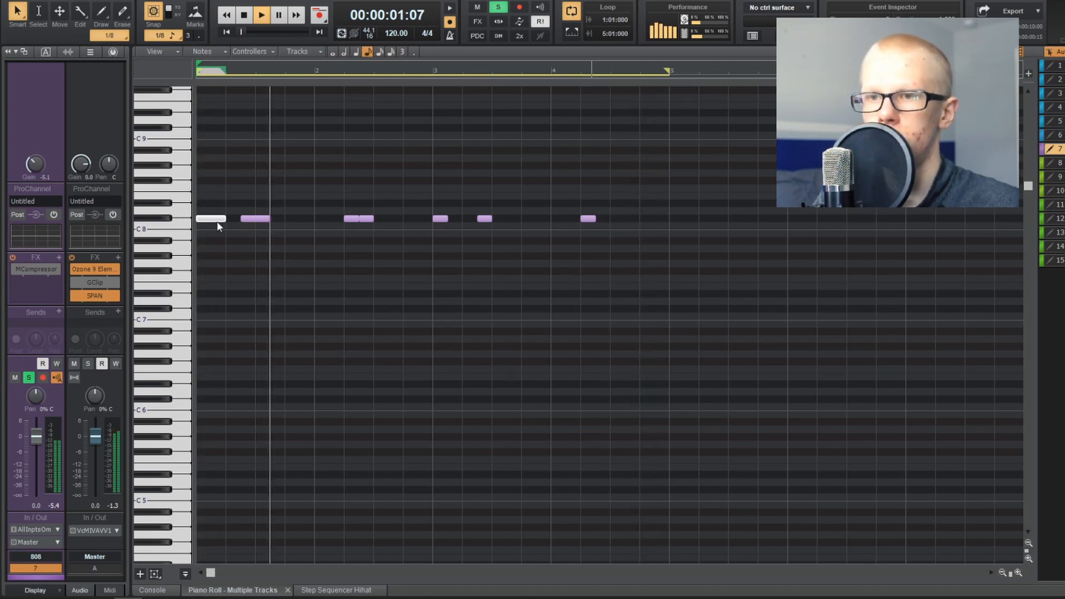
- Extend the 808 notes to the end of bar four and set their transposition amount
left_click_drag(226, 218, 336, 218)
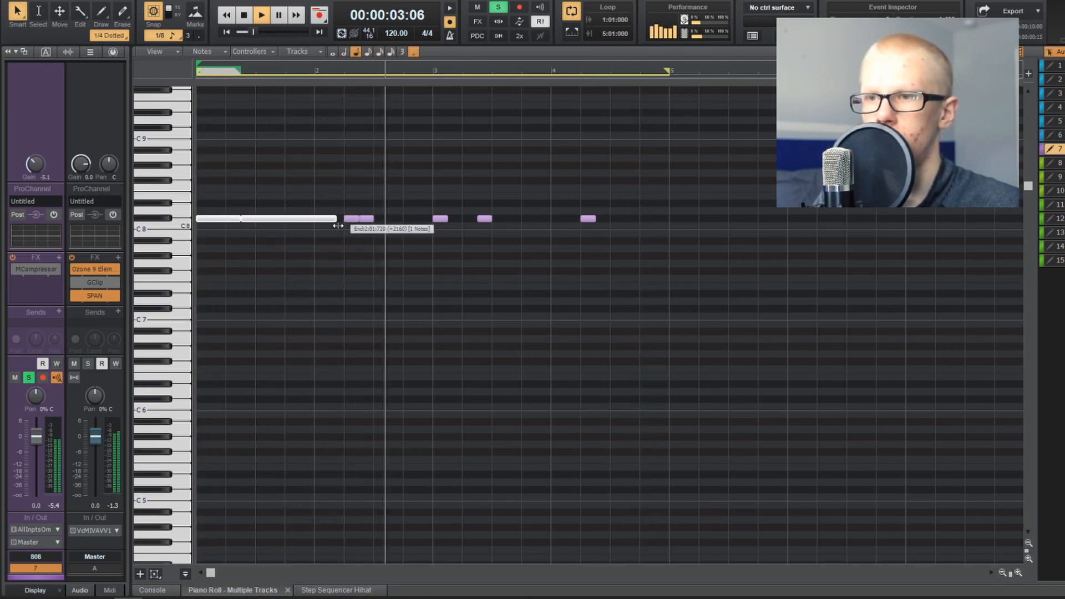
left_click_drag(337, 218, 432, 218)
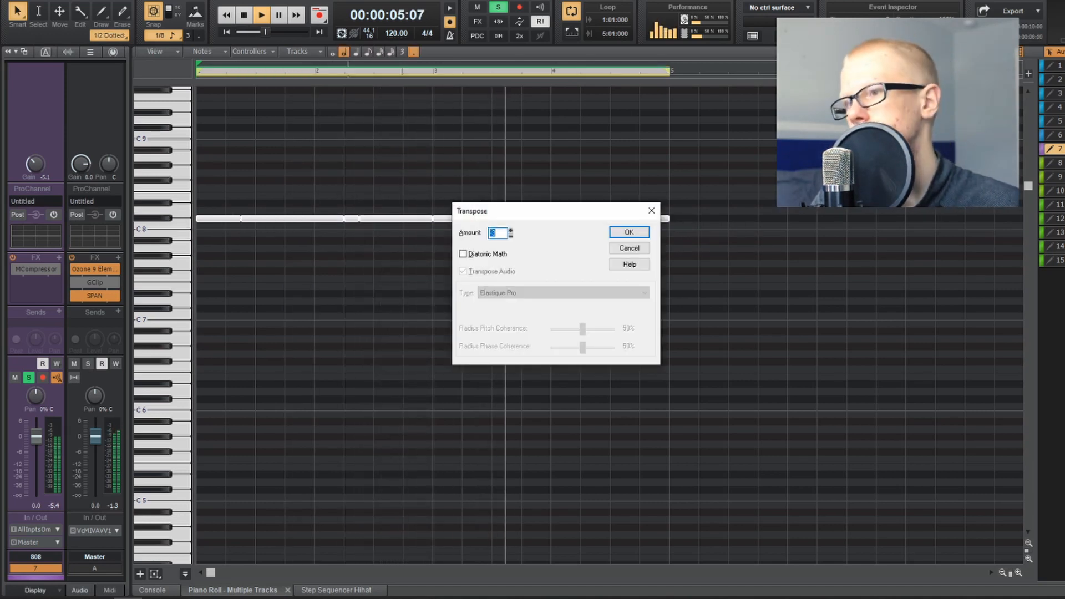
left_click(627, 232)
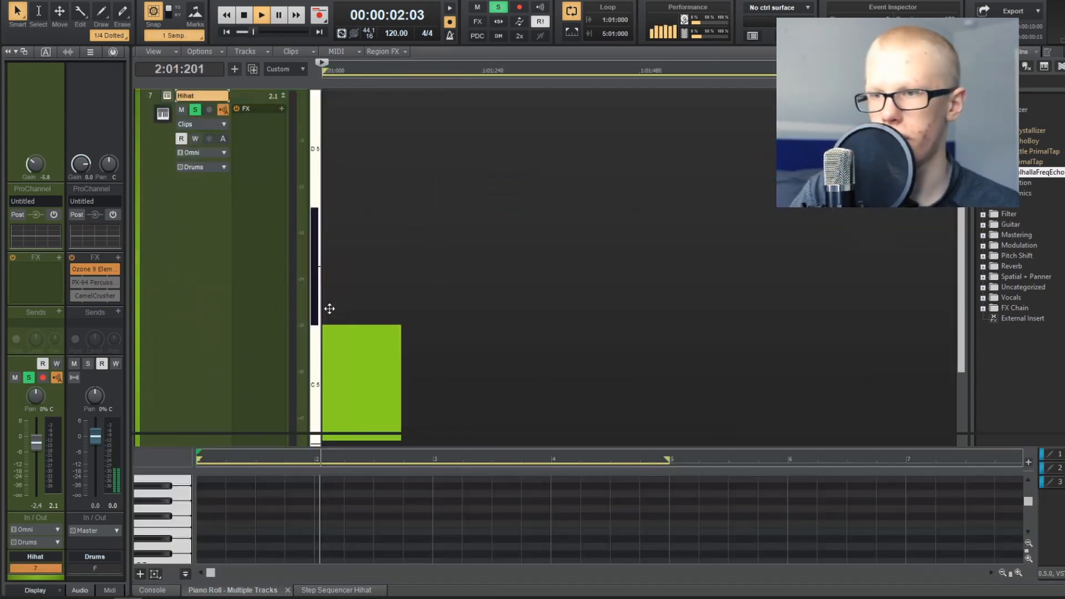
- Enable the C5 step in the Hihat Step Sequencer pattern
left_click(336, 590)
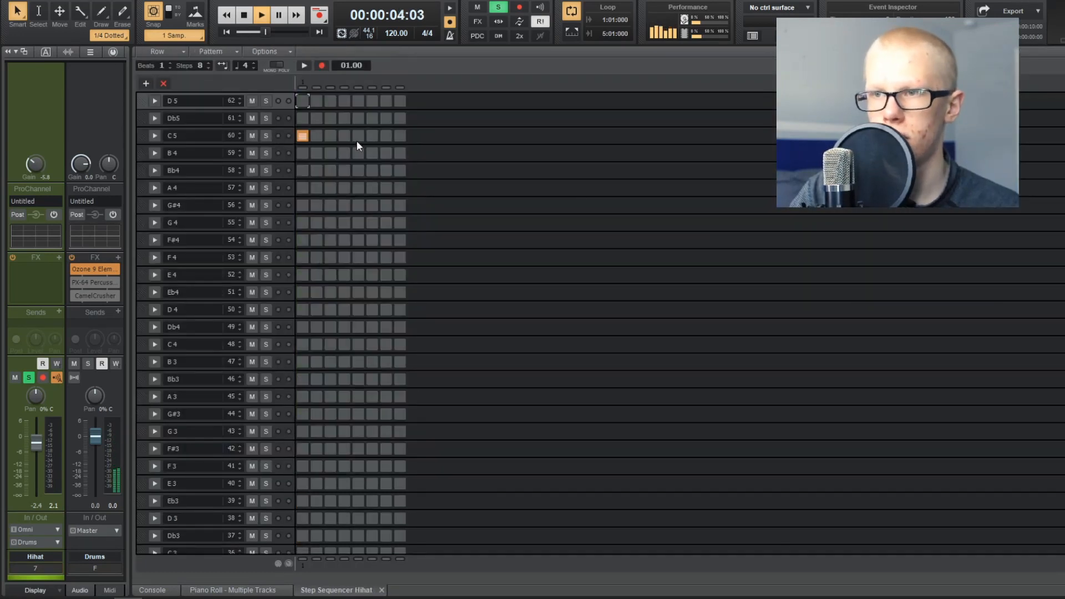
left_click(357, 135)
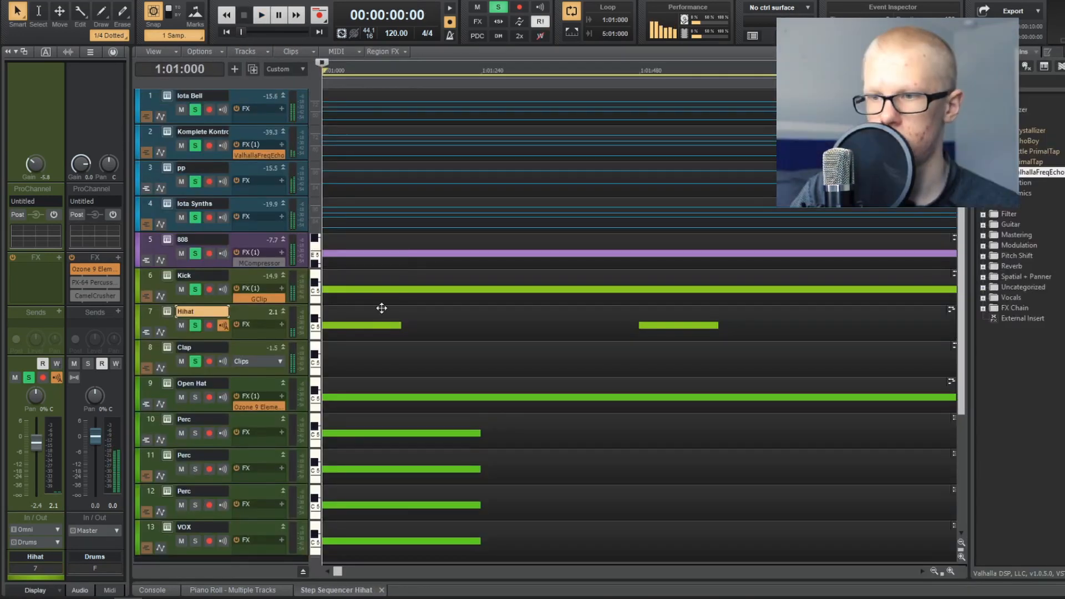
- Load the NM - Taser OH sample and paste drum clips across the hi-hat, clap, open hat and perc tracks
left_click(260, 14)
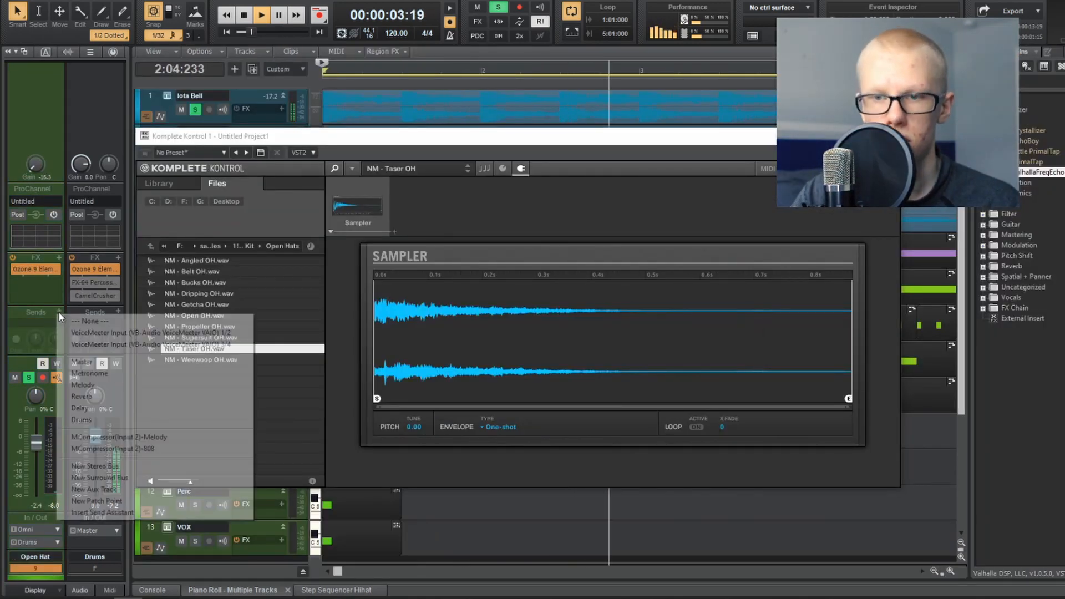
left_click(81, 396)
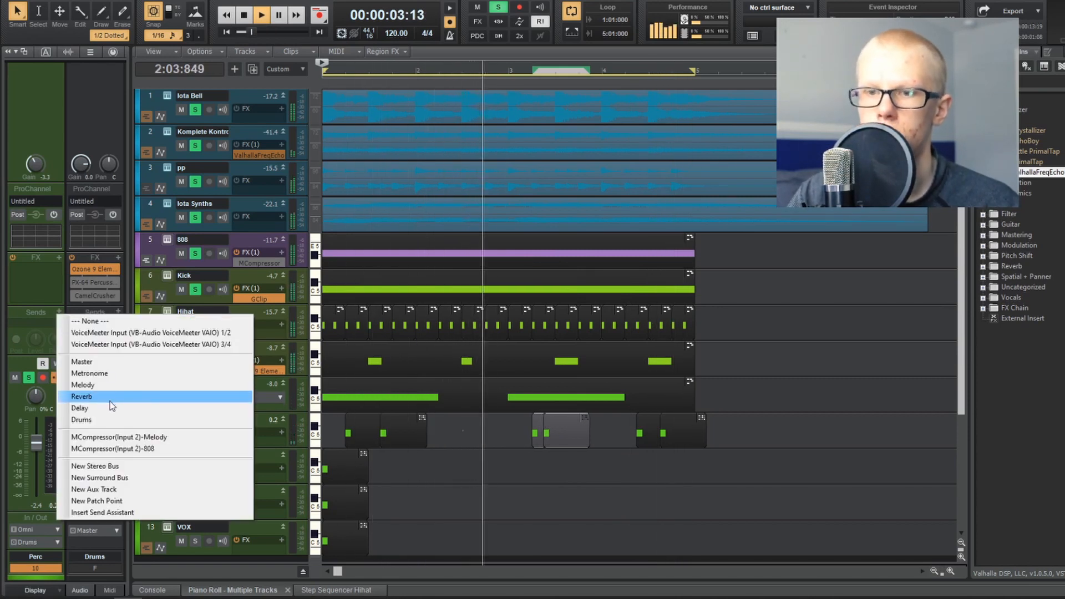
- Send the Perc track to the Reverb bus and move a Perc clip later on track 12
left_click(81, 396)
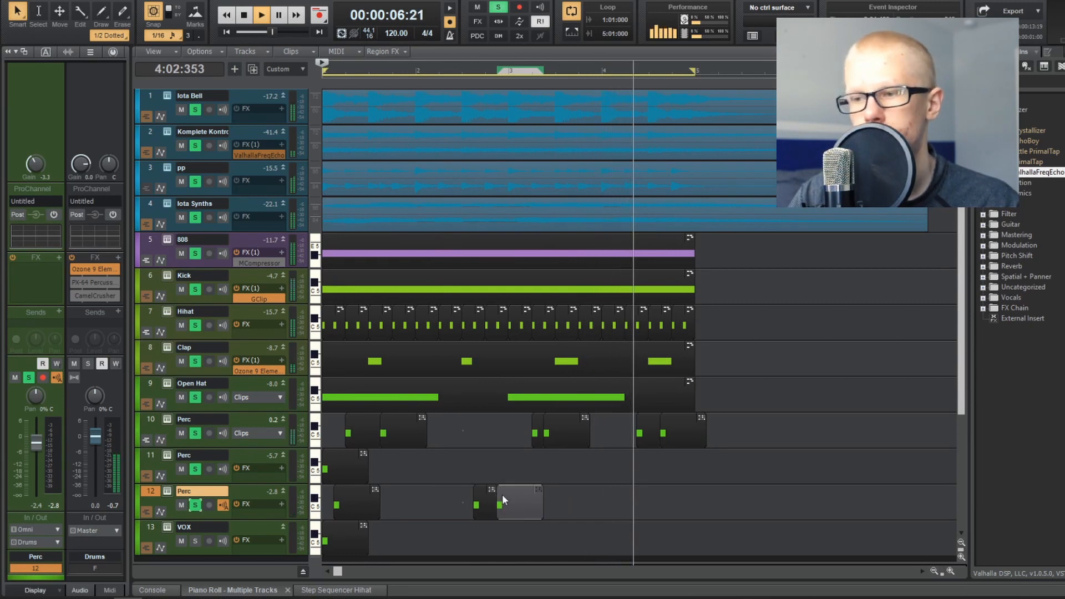
left_click_drag(520, 503, 717, 502)
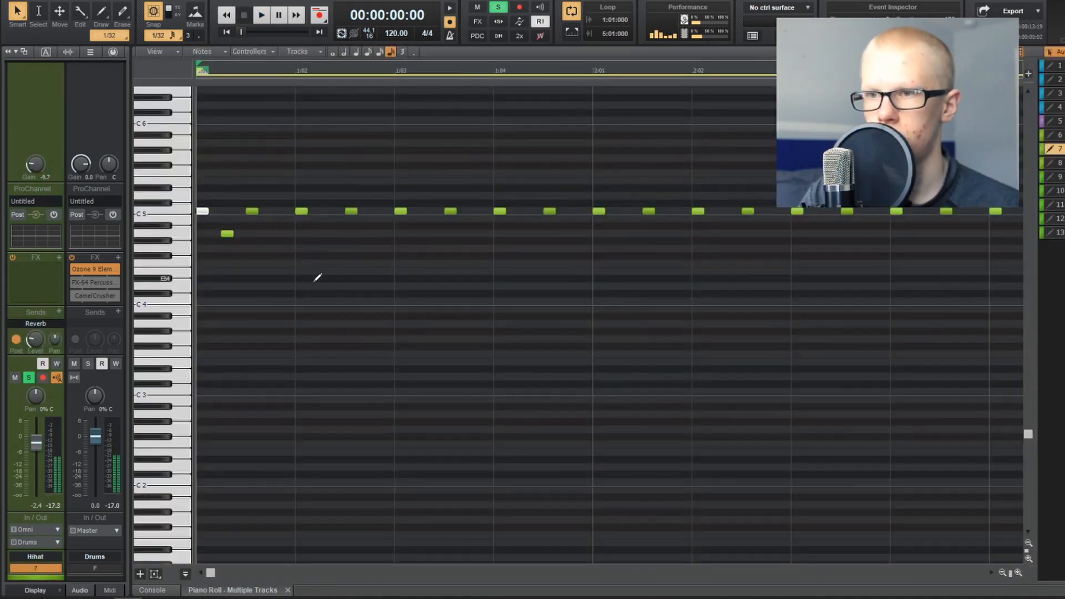
- Add lower-pitched hits and a quick roll to the Hihat pattern, repositioning two notes
left_click(260, 15)
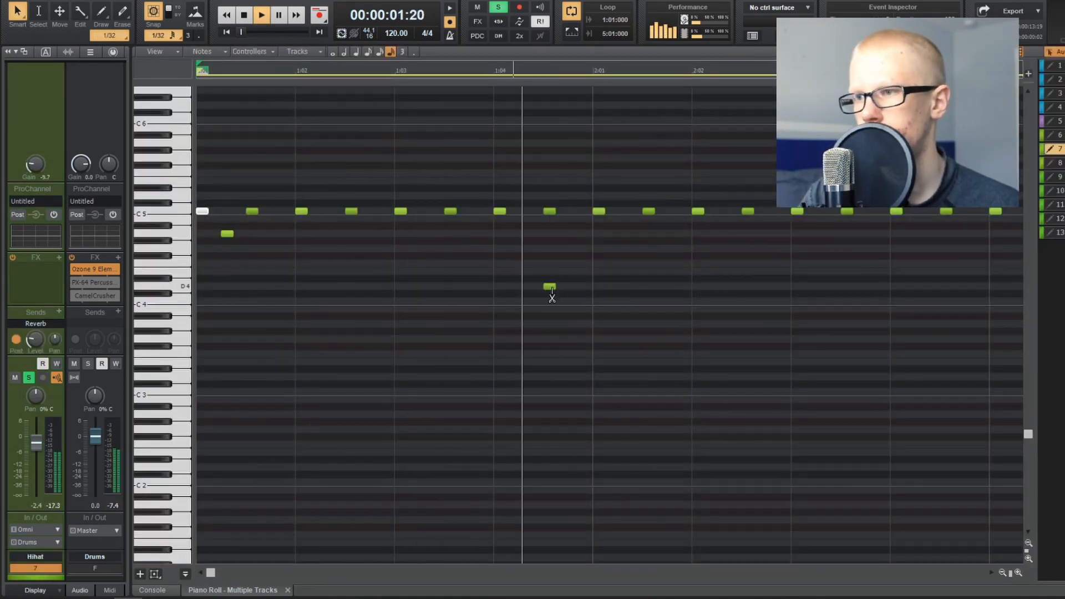
left_click(648, 301)
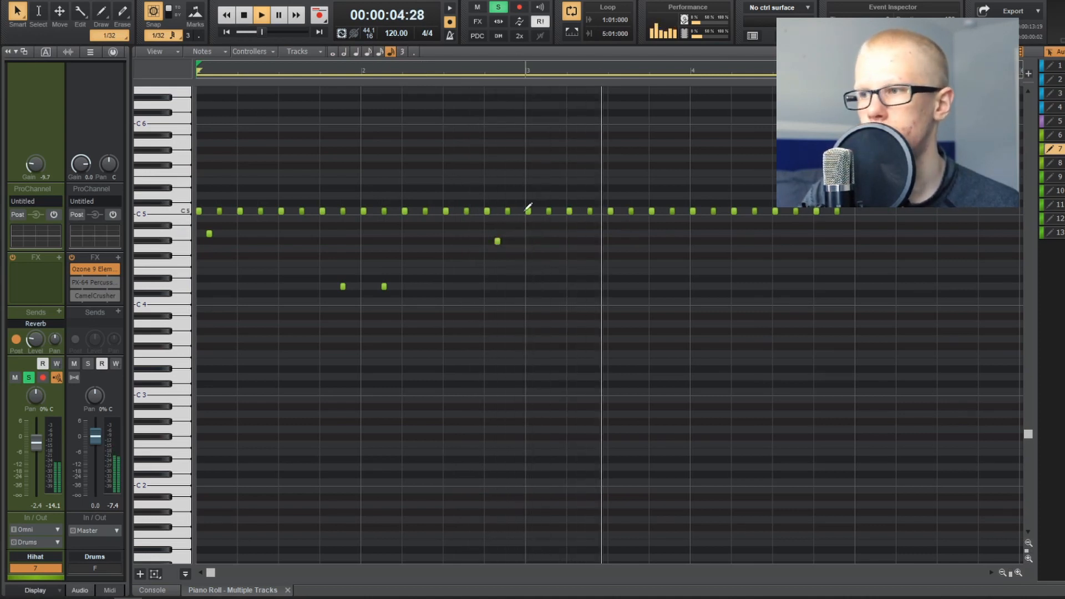
left_click(681, 233)
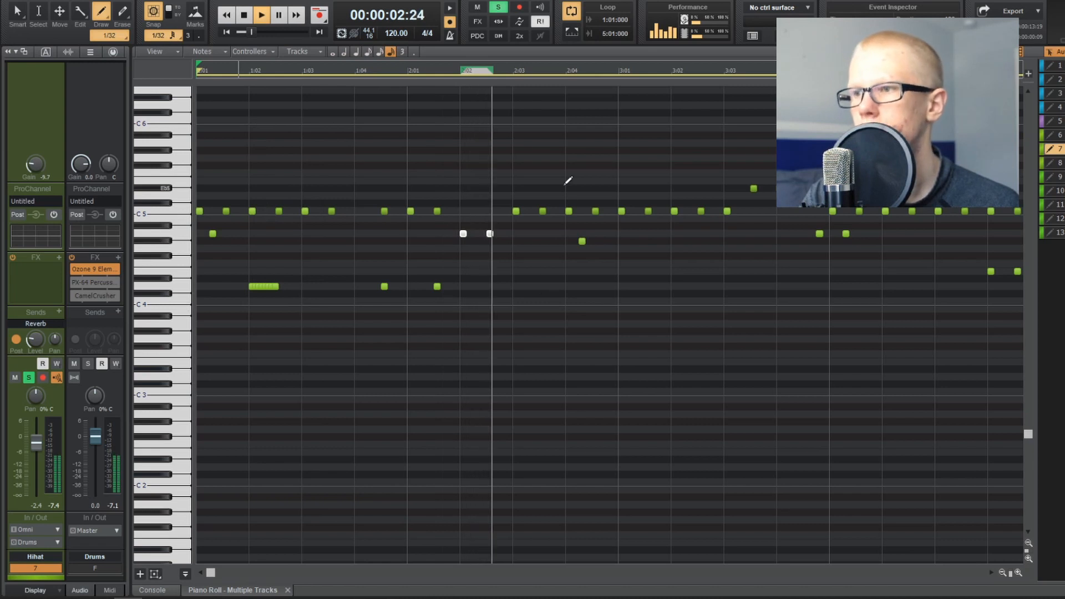
left_click_drag(543, 175, 565, 126)
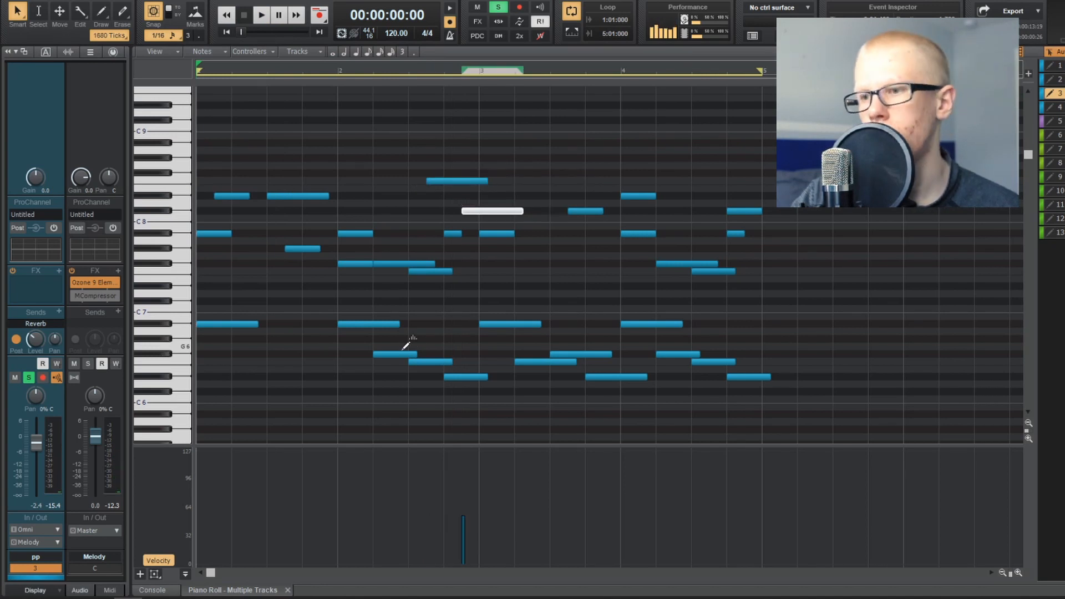
- Add Satura to the 808 track's FX bin and open its saturation, tape delay and filter controls
left_click(260, 14)
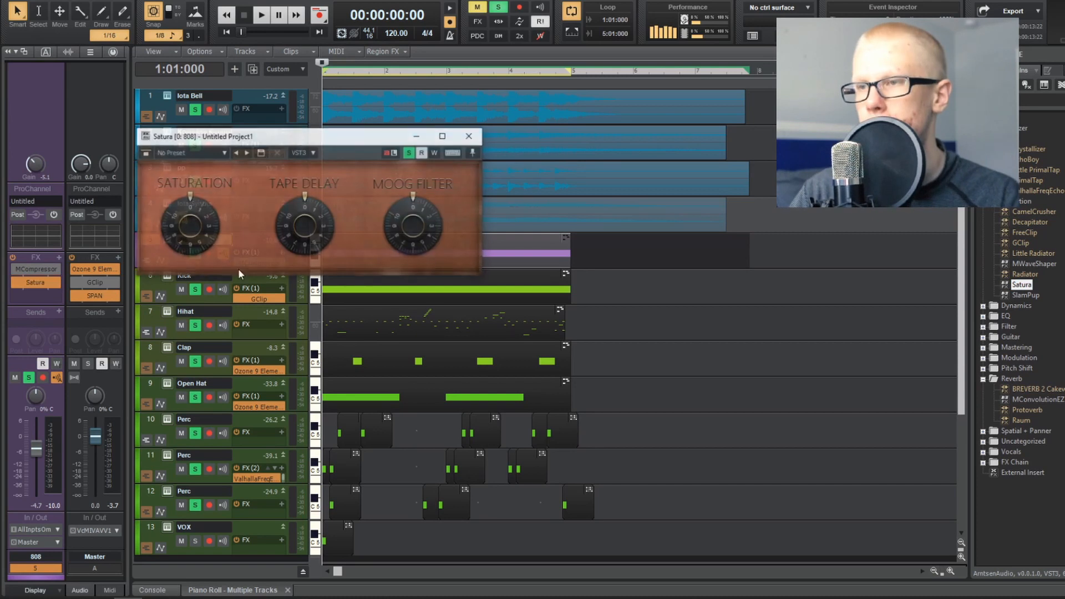
- Close the Satura window and draw rising VOX chop notes starting at C5
left_click(261, 14)
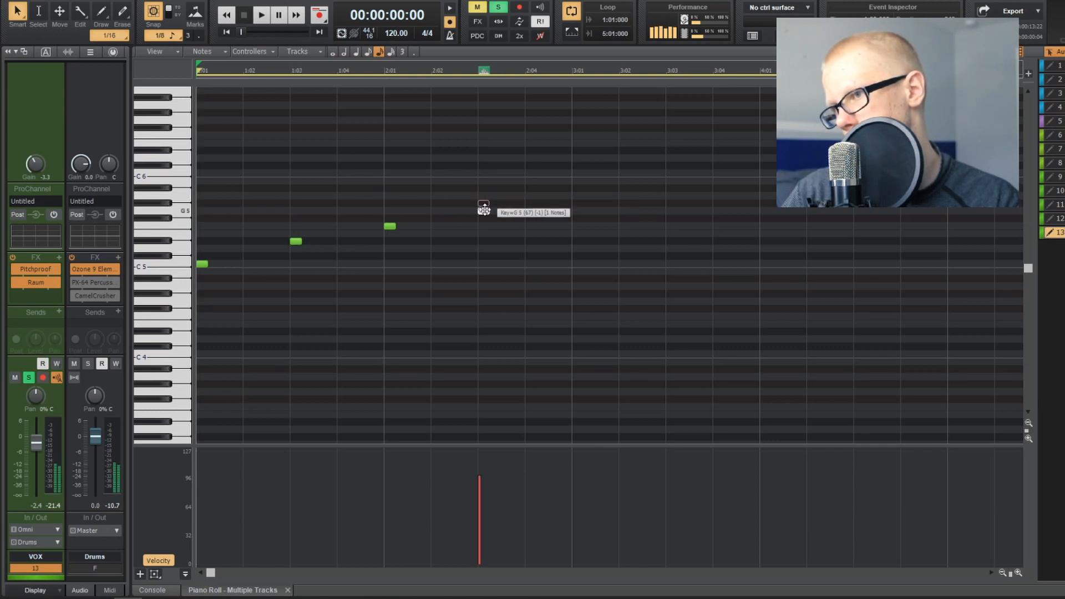
- Move the VOX chop notes to C5, Eb5 and G5 to finish the phrase
left_click(261, 13)
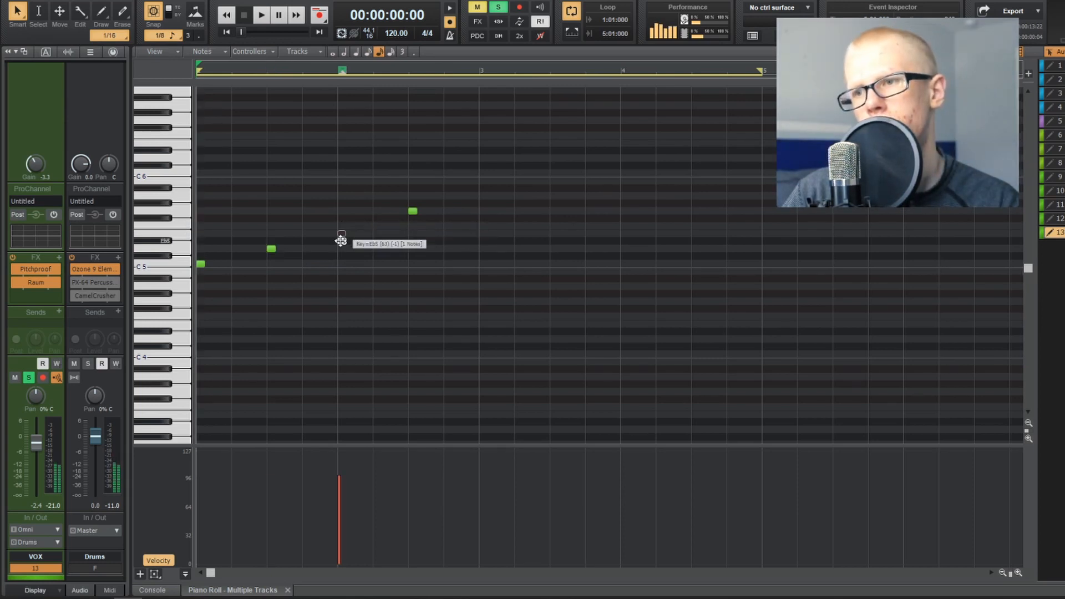
left_click(261, 15)
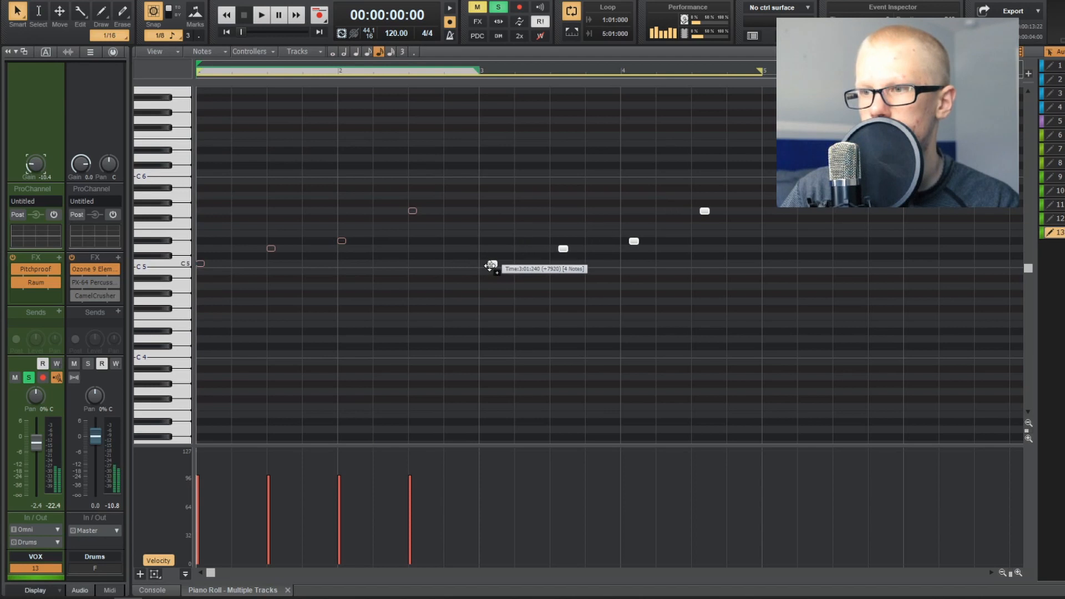
- Copy the four-note phrase into bar 2 and name sections such as Drop and High
left_click(260, 15)
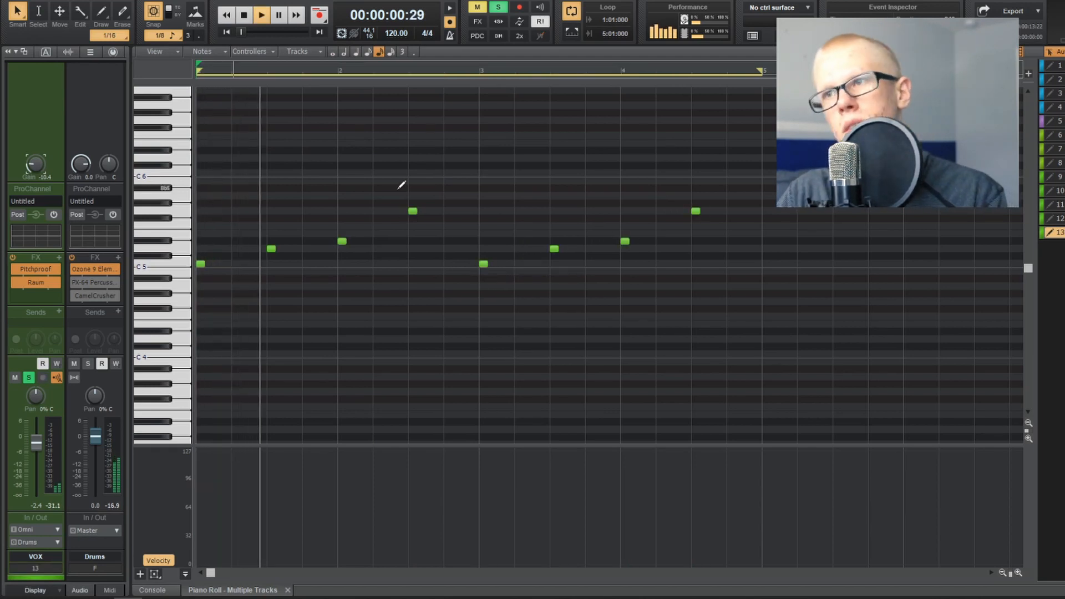
left_click(261, 14)
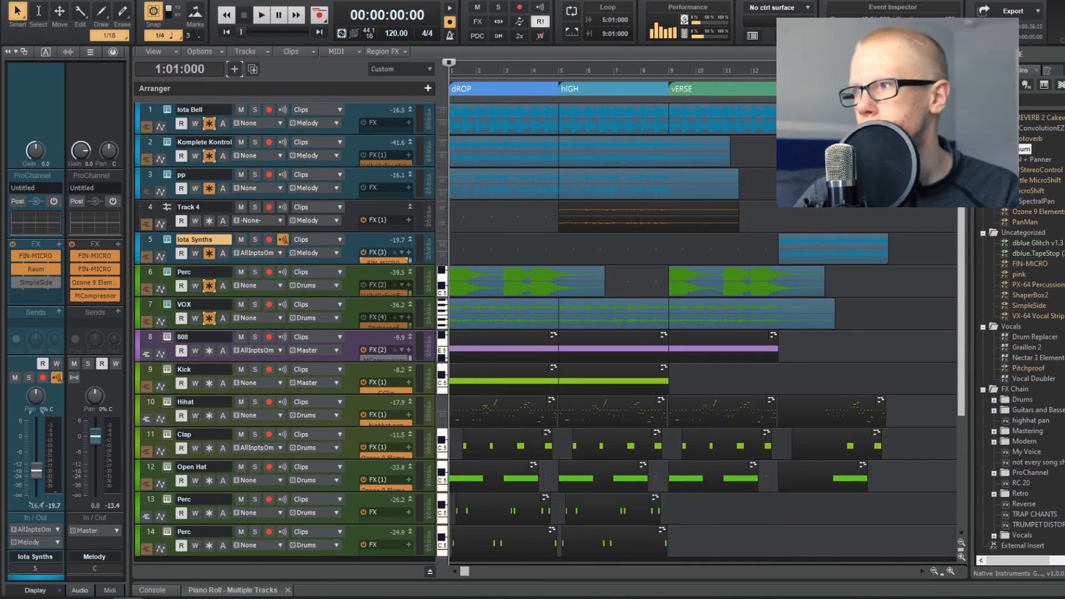
- Duplicate sections into Intro, Intro 2, Drop 2 and Verse, and add a riser track
left_click(261, 14)
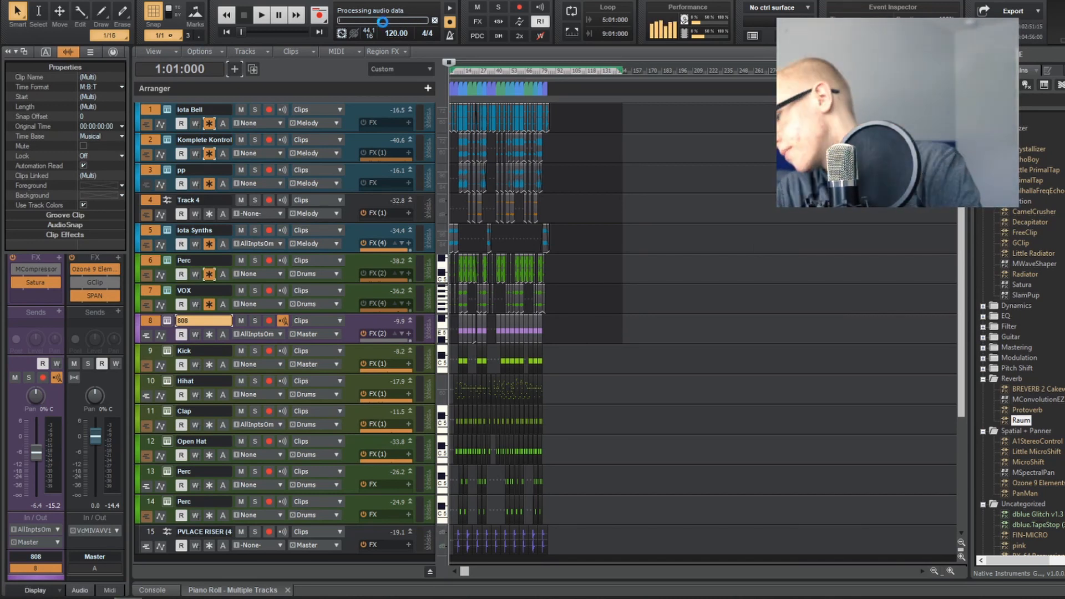
left_click(260, 14)
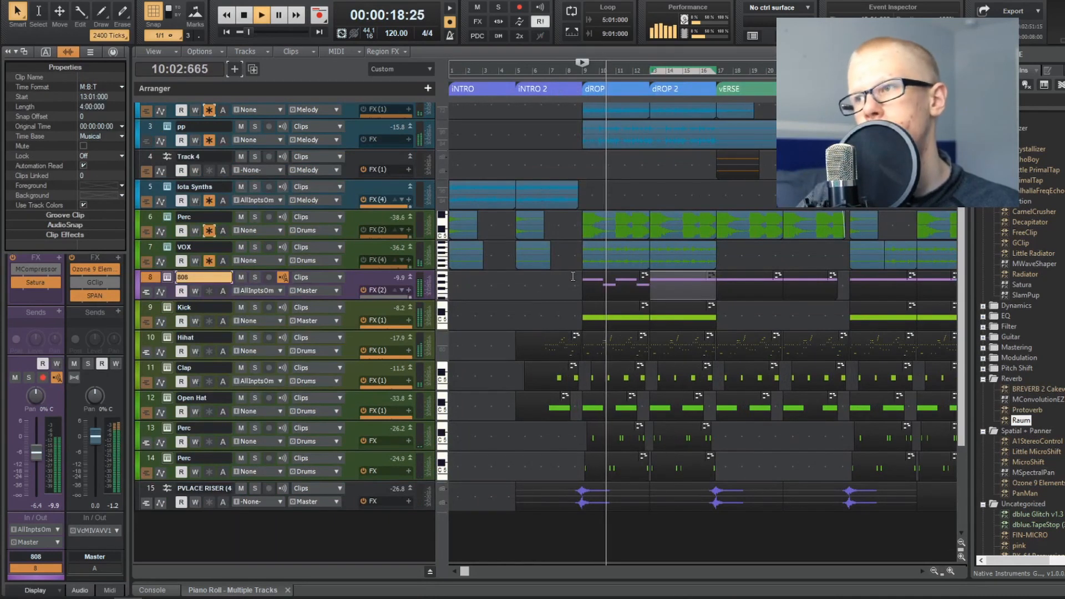